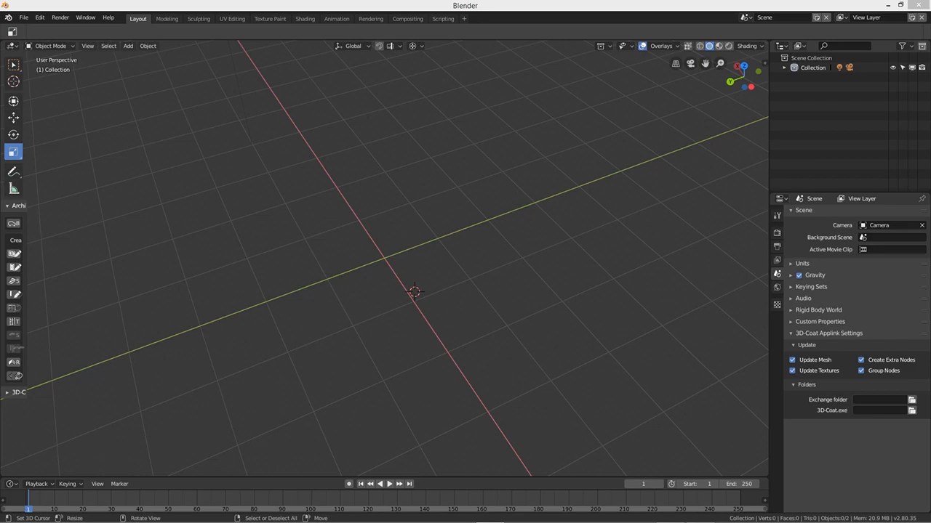
{"action": "mouse_move", "coordinate": [128, 258]}
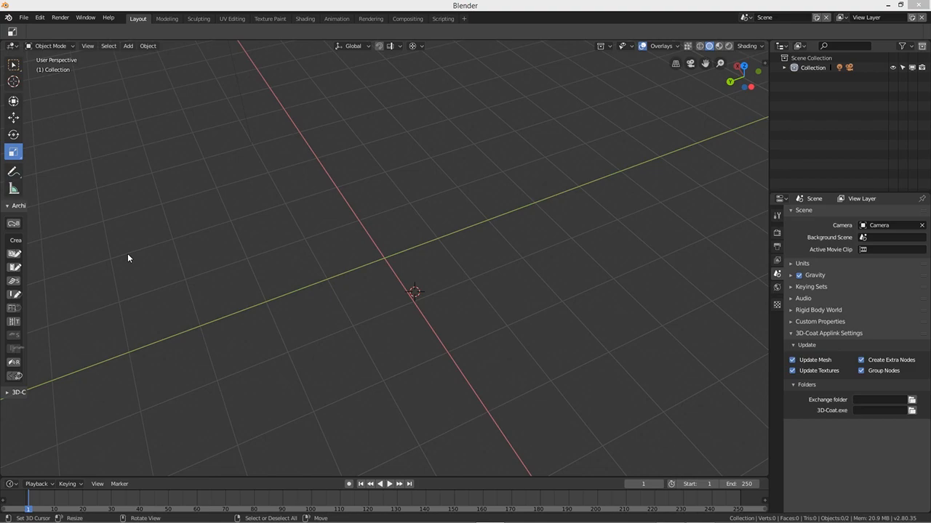
- Add a cylinder at the origin and scale it down along Z to about 0.19 into a flat disc
{"action": "left_click", "coordinate": [128, 45]}
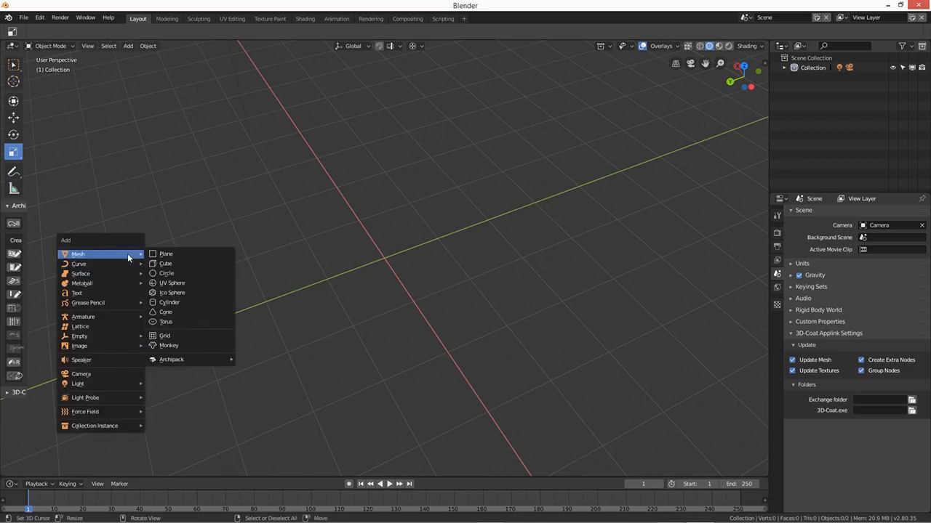
{"action": "mouse_move", "coordinate": [191, 263]}
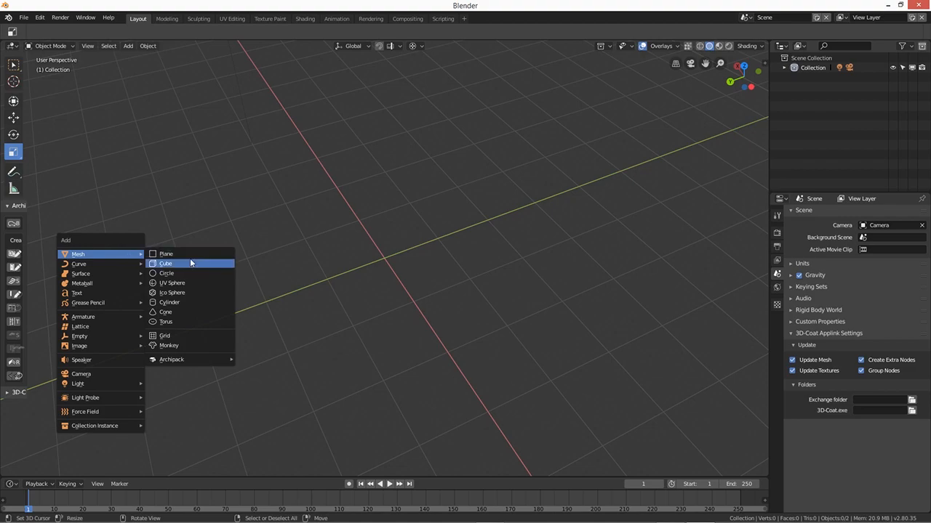
{"action": "left_click", "coordinate": [170, 303]}
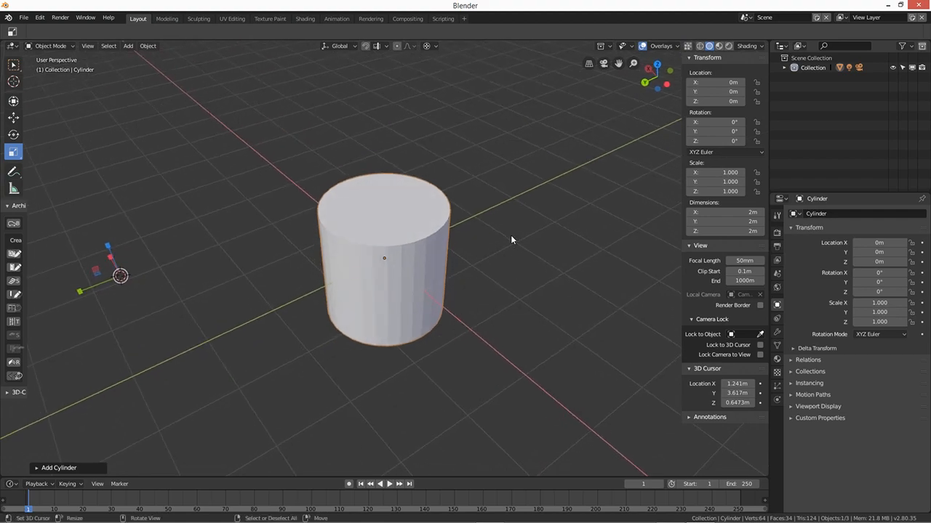
{"action": "key", "text": "s"}
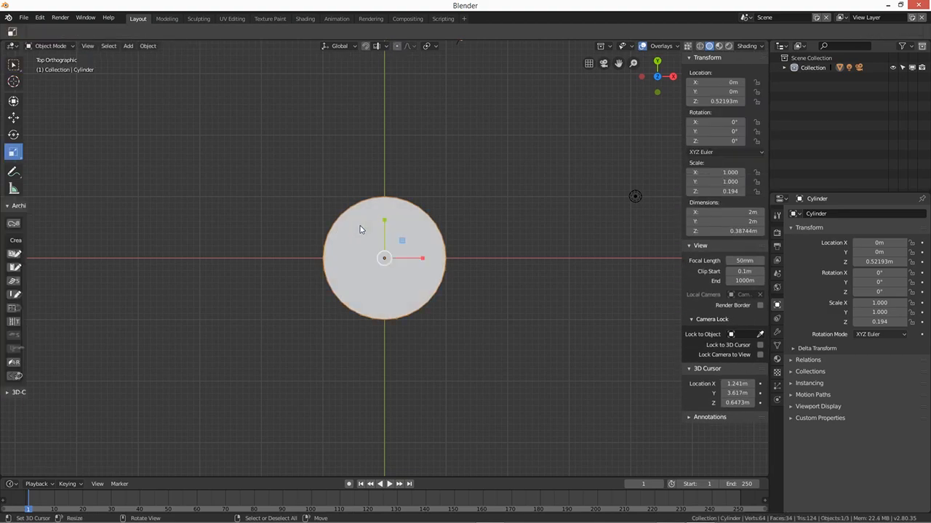
- Enter Edit Mode and box-select the vertices of one half of the disc from top view
{"action": "key", "text": "Tab"}
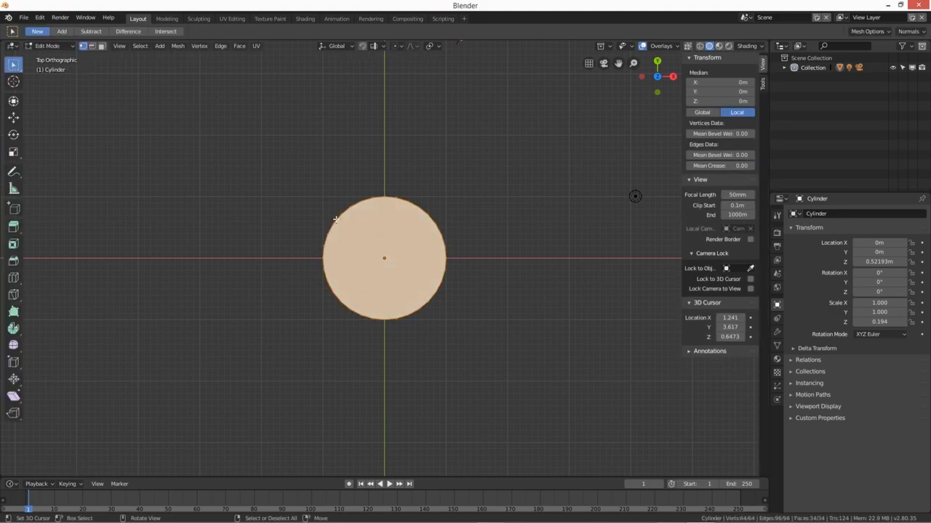
{"action": "mouse_move", "coordinate": [342, 258]}
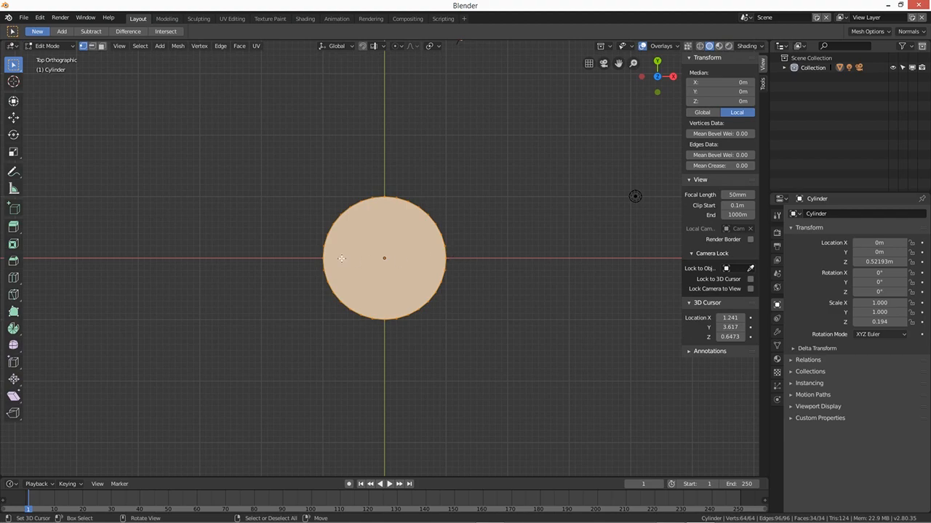
{"action": "mouse_move", "coordinate": [425, 261]}
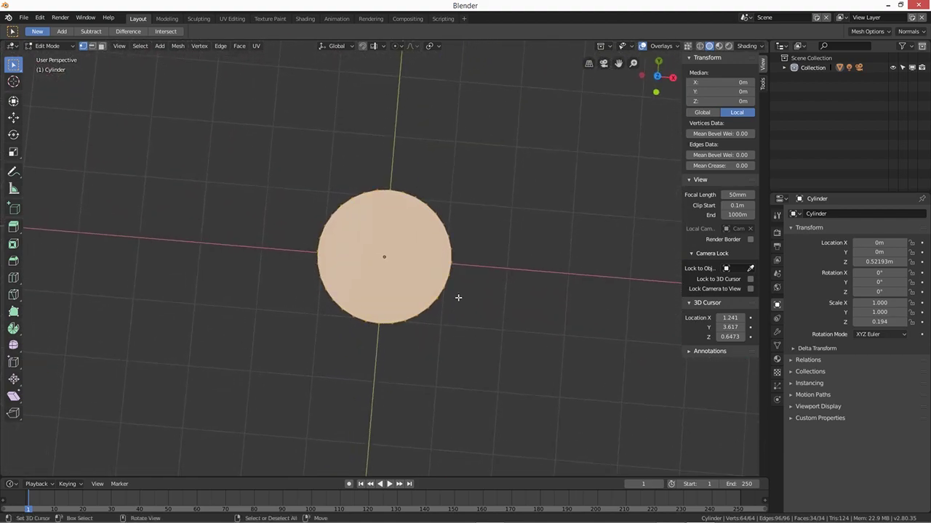
{"action": "key", "text": "KP_7"}
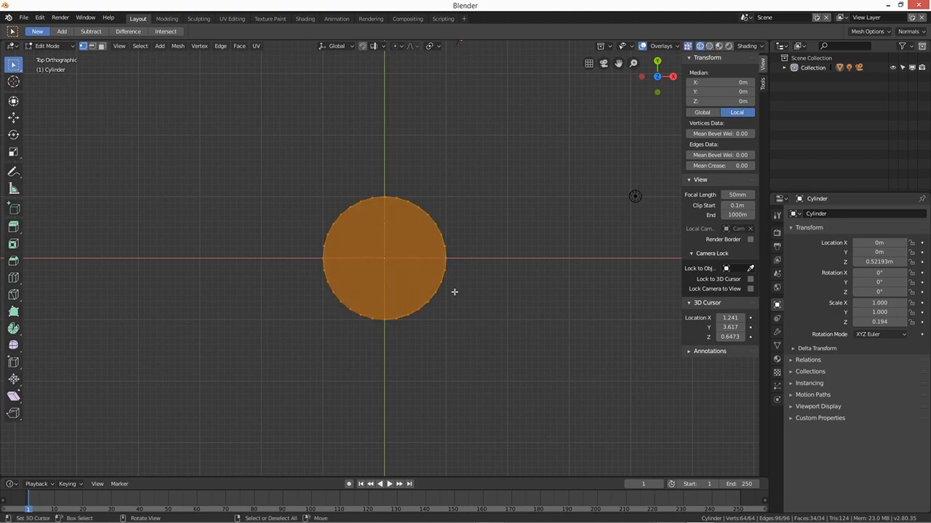
{"action": "mouse_move", "coordinate": [320, 189]}
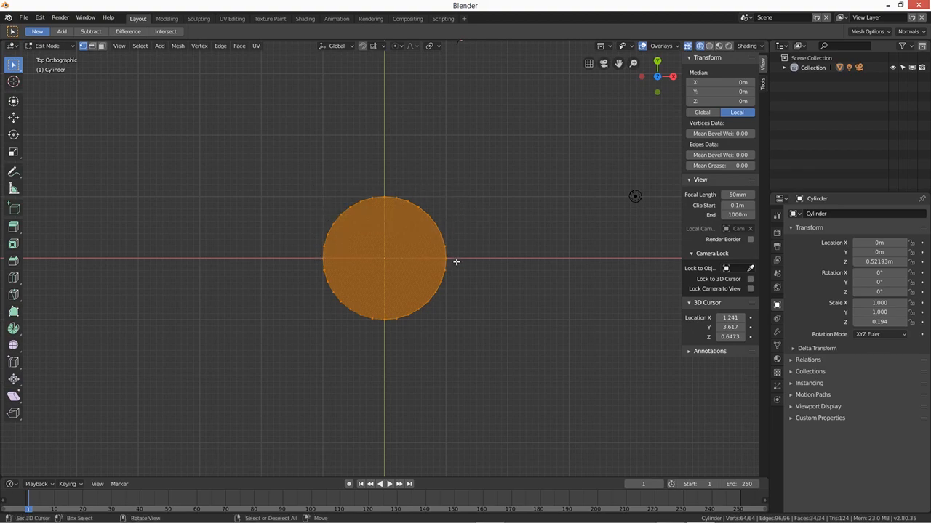
{"action": "mouse_move", "coordinate": [242, 166]}
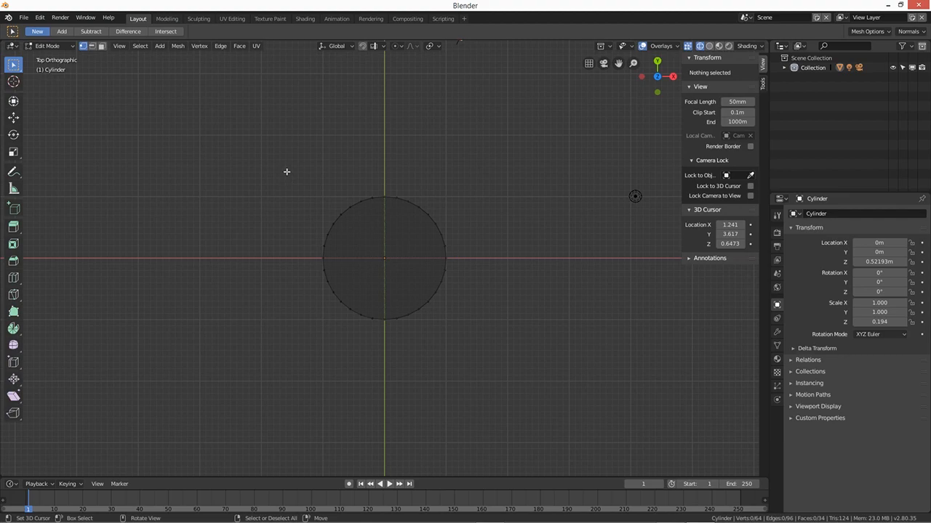
{"action": "left_click_drag", "start_coordinate": [287, 178], "coordinate": [476, 264]}
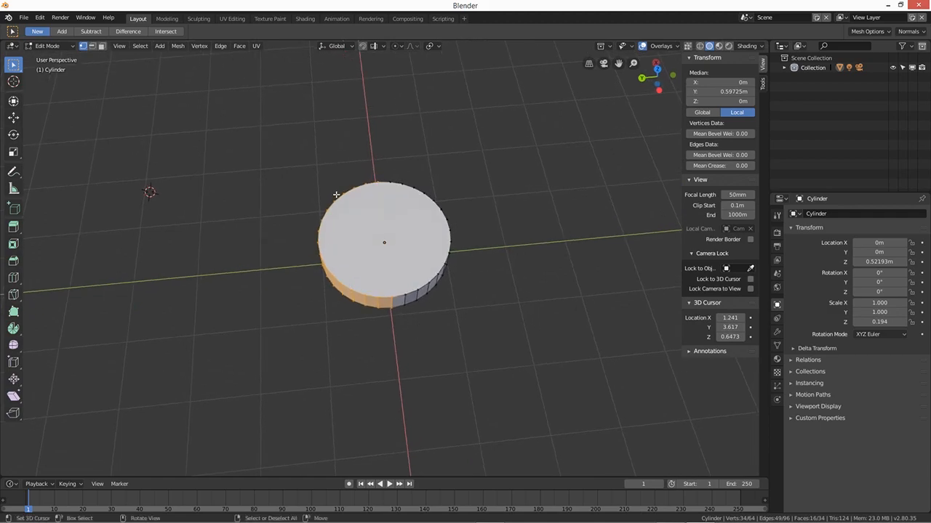
{"action": "mouse_move", "coordinate": [385, 272]}
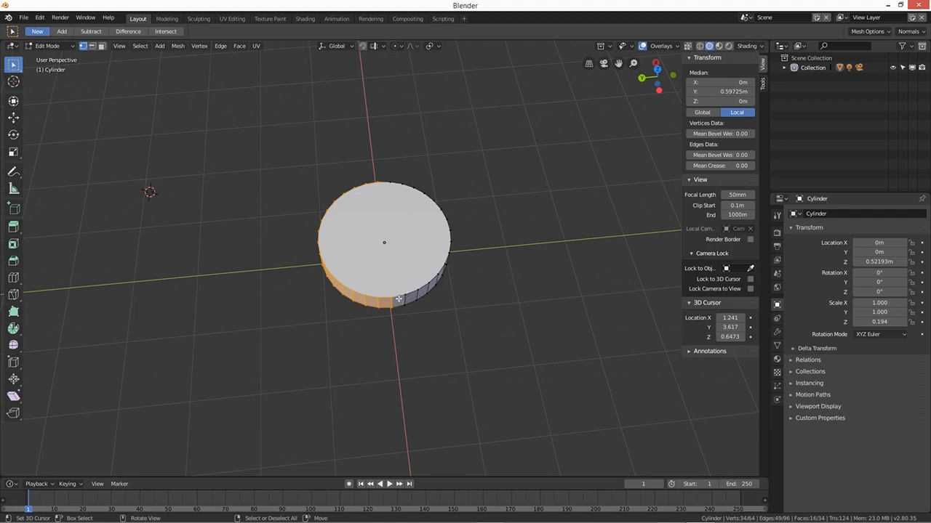
- Place the 3D cursor on a rim vertex at the dividing line and set Pivot Point to 3D Cursor
{"action": "left_click", "coordinate": [393, 311]}
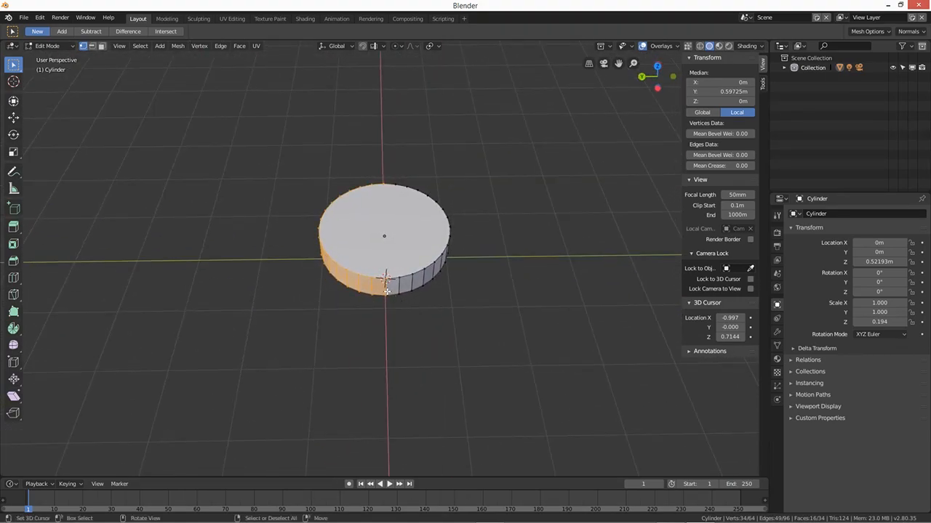
{"action": "mouse_move", "coordinate": [515, 265]}
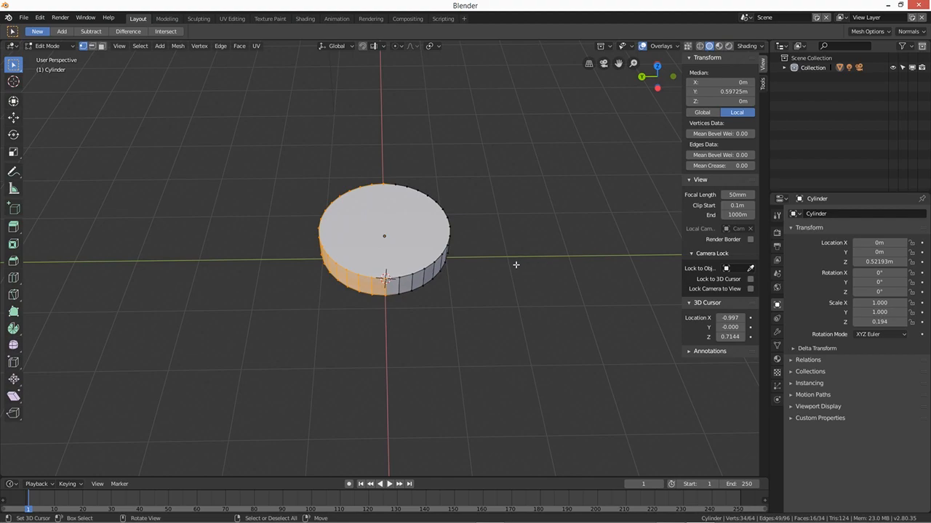
{"action": "mouse_move", "coordinate": [430, 48]}
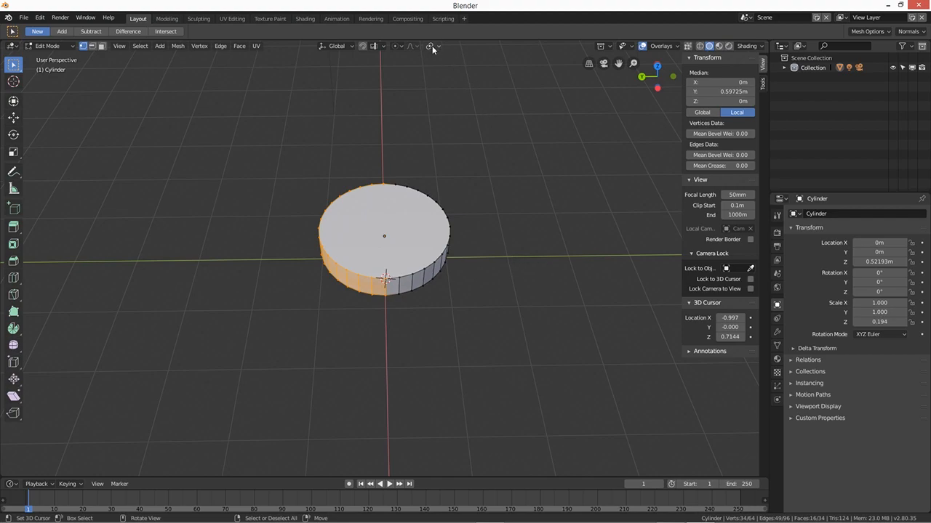
{"action": "mouse_move", "coordinate": [437, 50]}
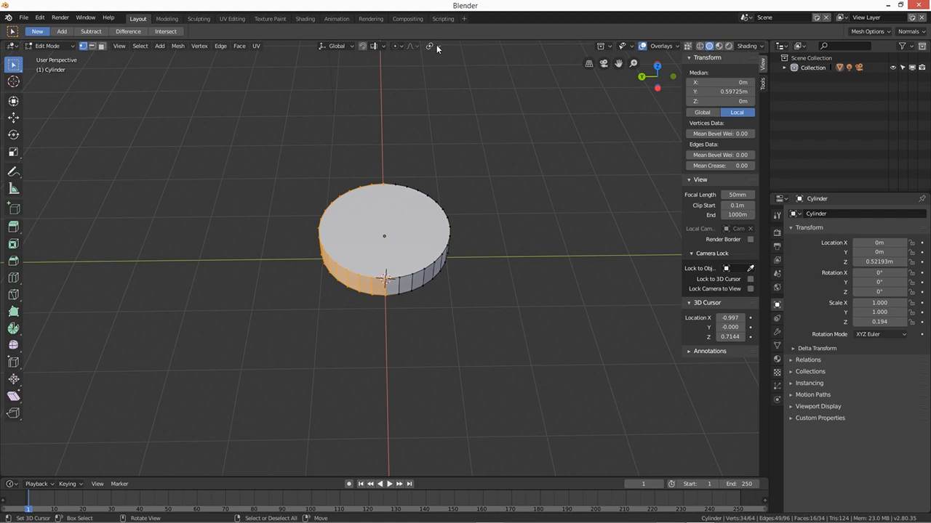
{"action": "left_click", "coordinate": [430, 46]}
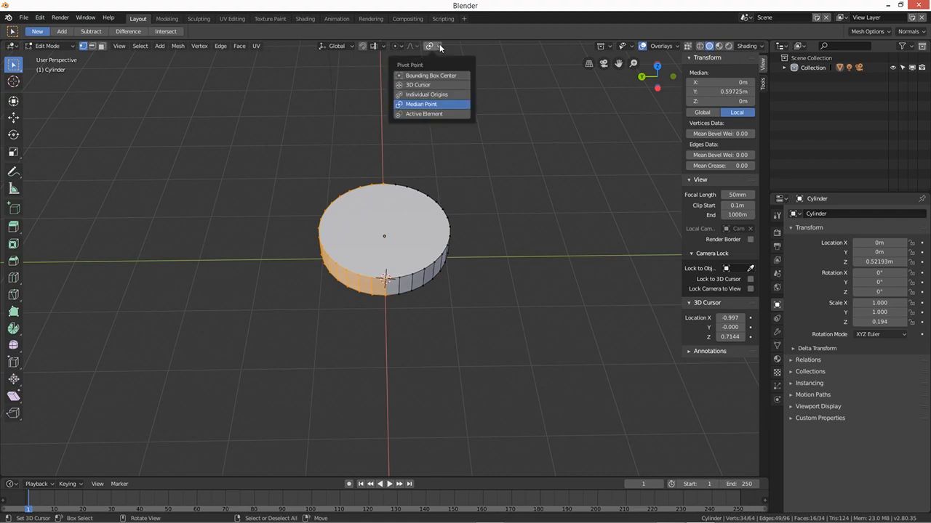
{"action": "mouse_move", "coordinate": [418, 84]}
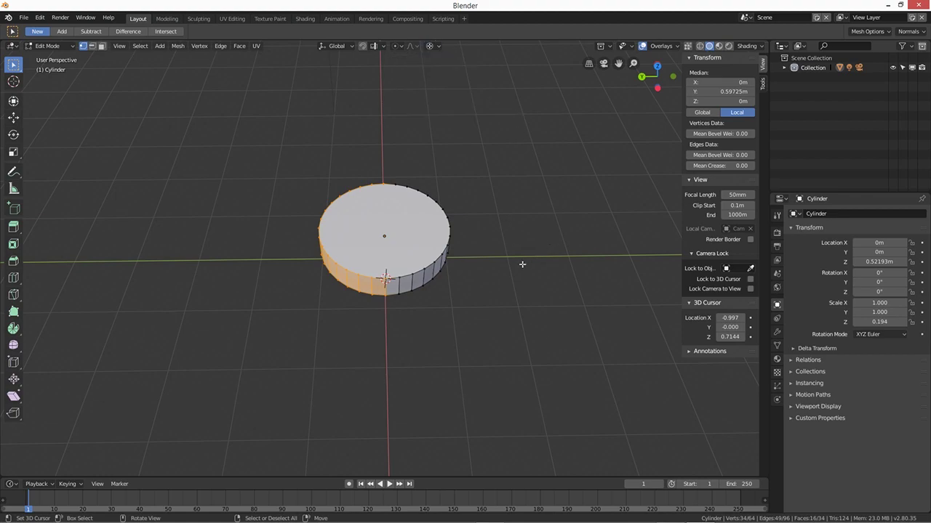
{"action": "mouse_move", "coordinate": [381, 294]}
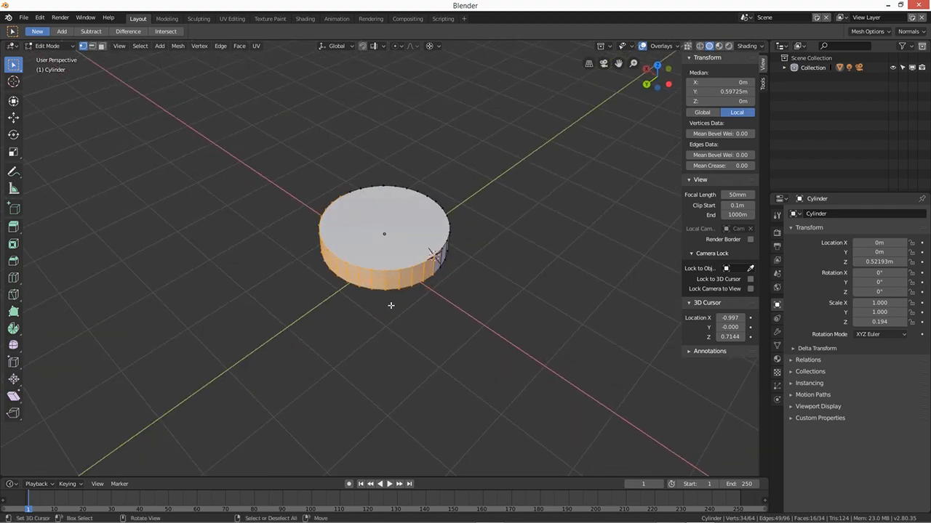
{"action": "mouse_move", "coordinate": [530, 302]}
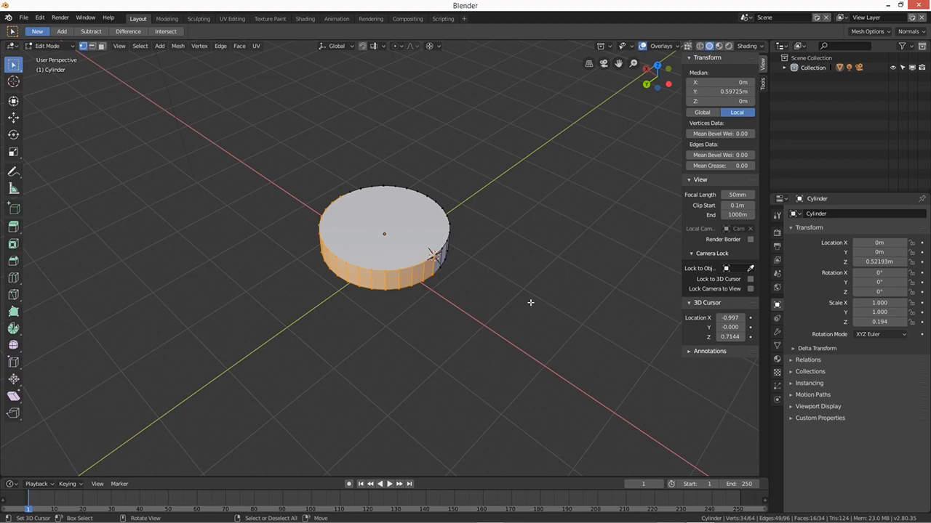
- Scale the selected half to 0 along Y so the disc becomes a half-cylinder with a straight cut face
{"action": "left_click_drag", "start_coordinate": [531, 304], "coordinate": [613, 133]}
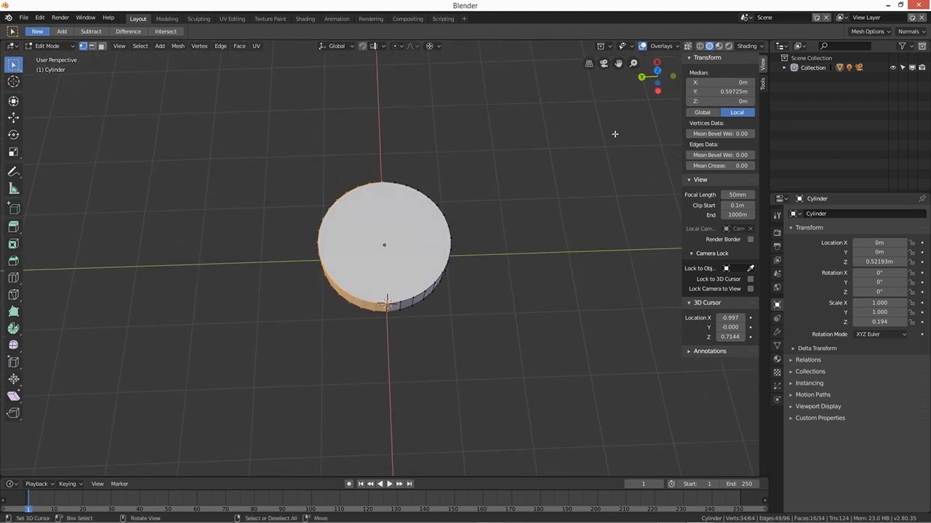
{"action": "mouse_move", "coordinate": [310, 246]}
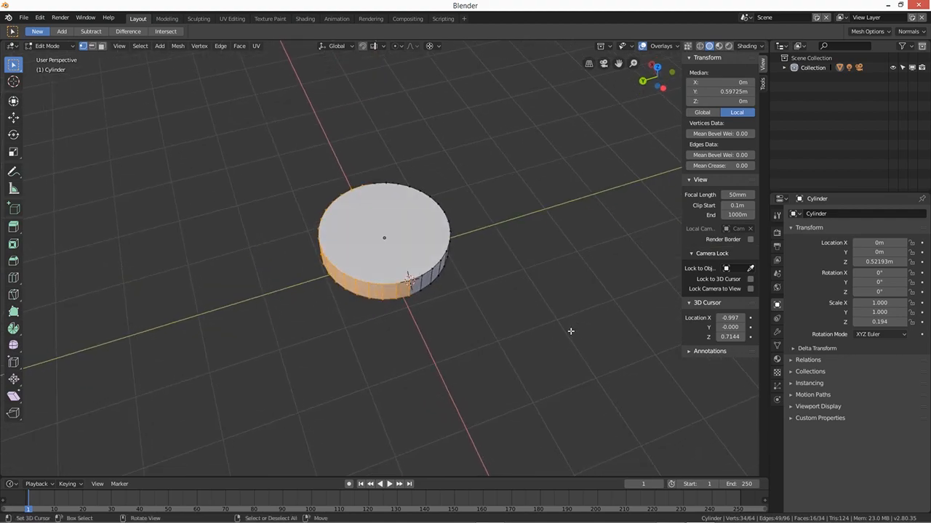
{"action": "key", "text": "s"}
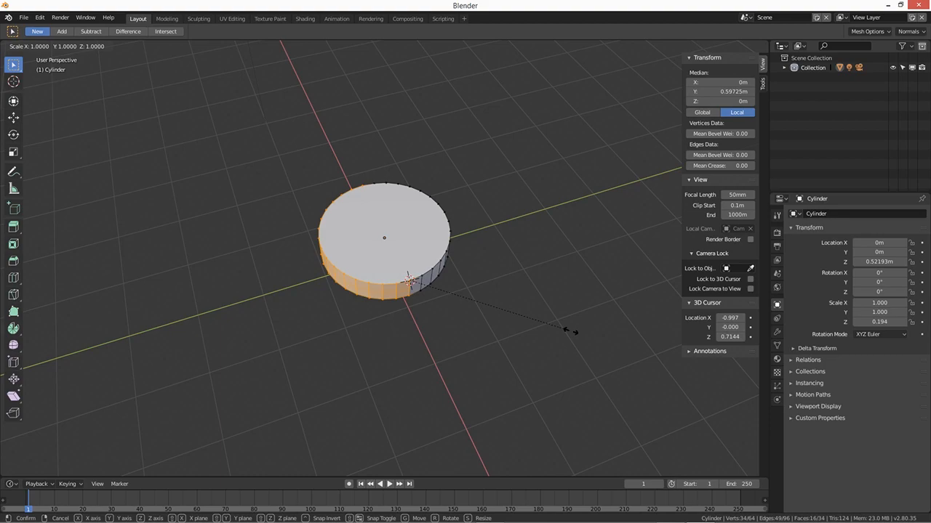
{"action": "key", "text": "y"}
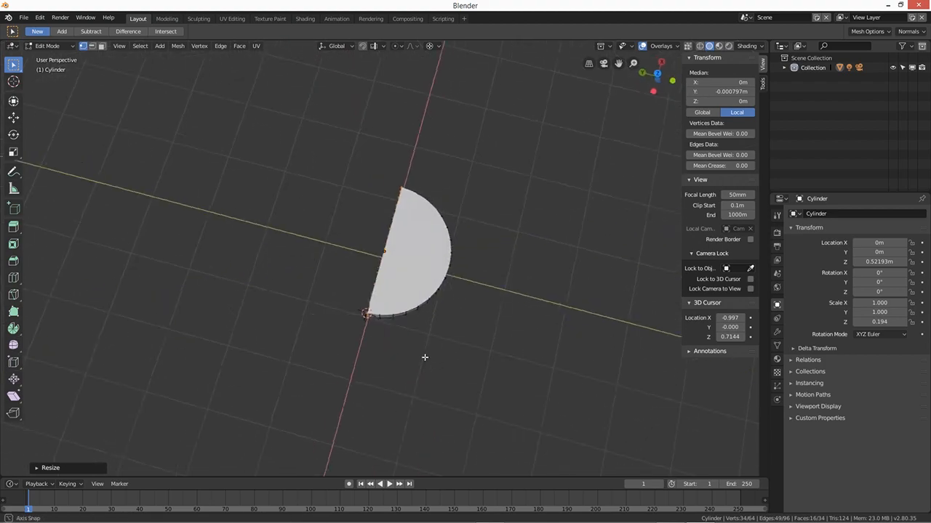
{"action": "left_click_drag", "start_coordinate": [425, 358], "coordinate": [477, 303]}
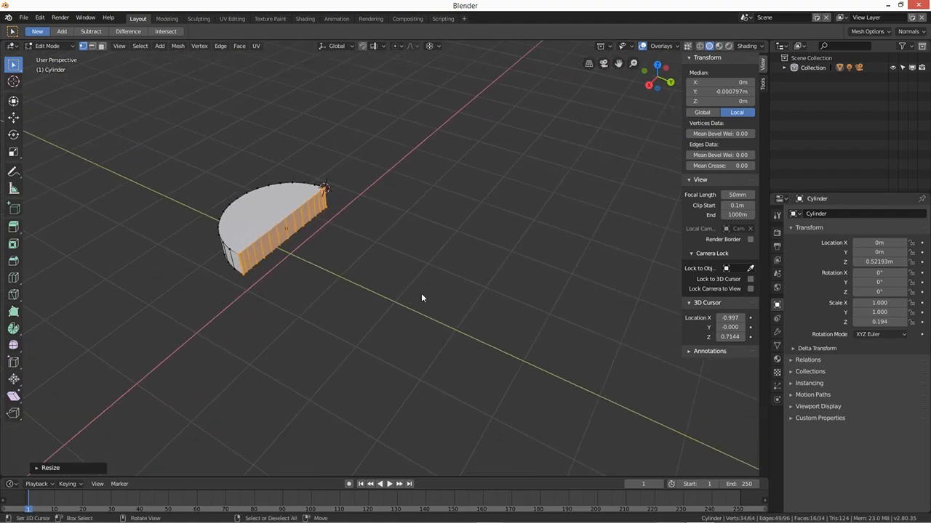
- Return to Object Mode and add a plane, moving it beside the half-cylinder
{"action": "key", "text": "Tab"}
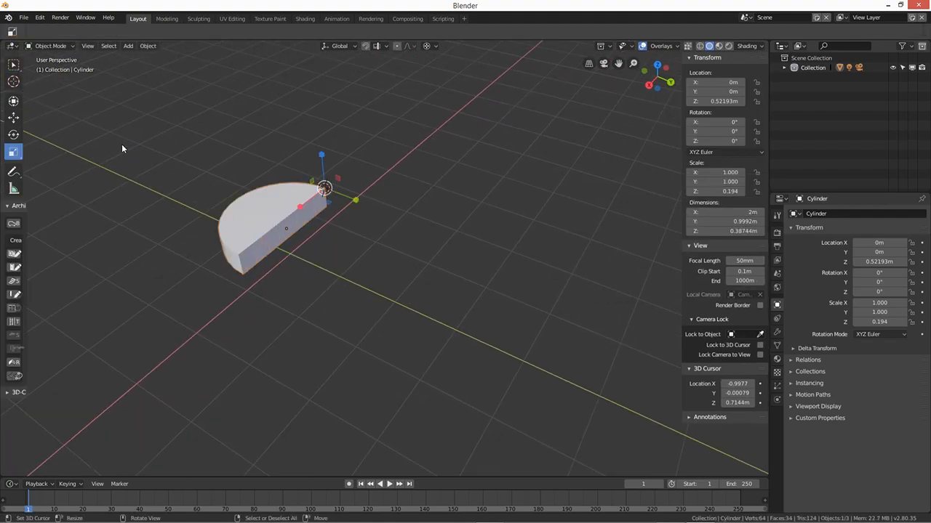
{"action": "left_click", "coordinate": [128, 45]}
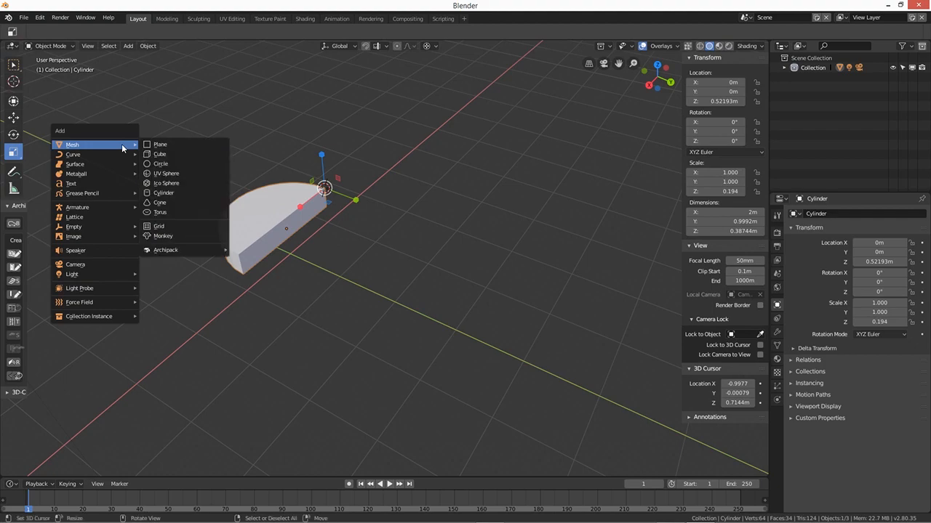
{"action": "left_click", "coordinate": [160, 144]}
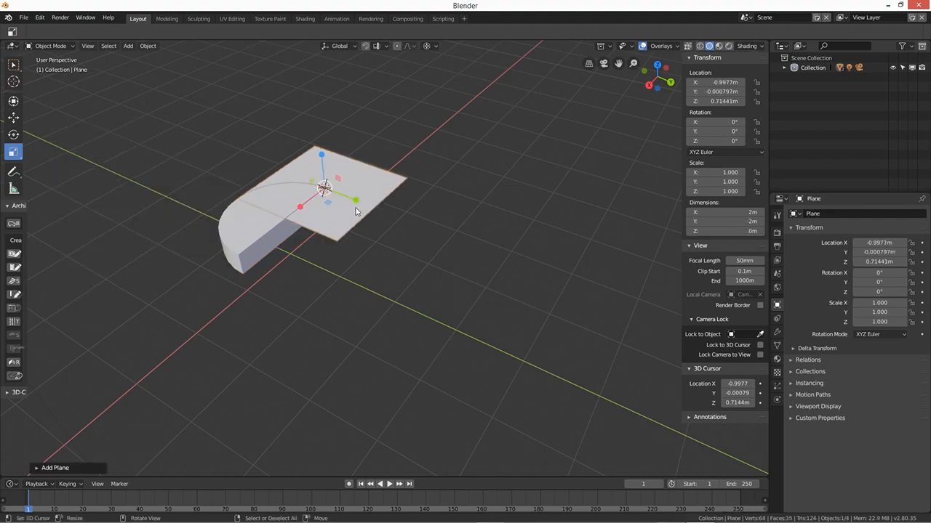
{"action": "left_click", "coordinate": [13, 118]}
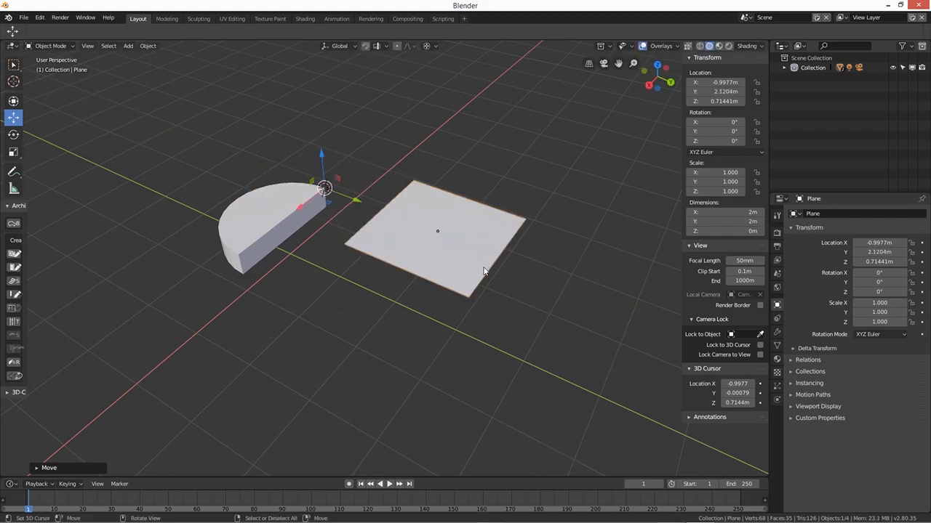
{"action": "mouse_move", "coordinate": [458, 272]}
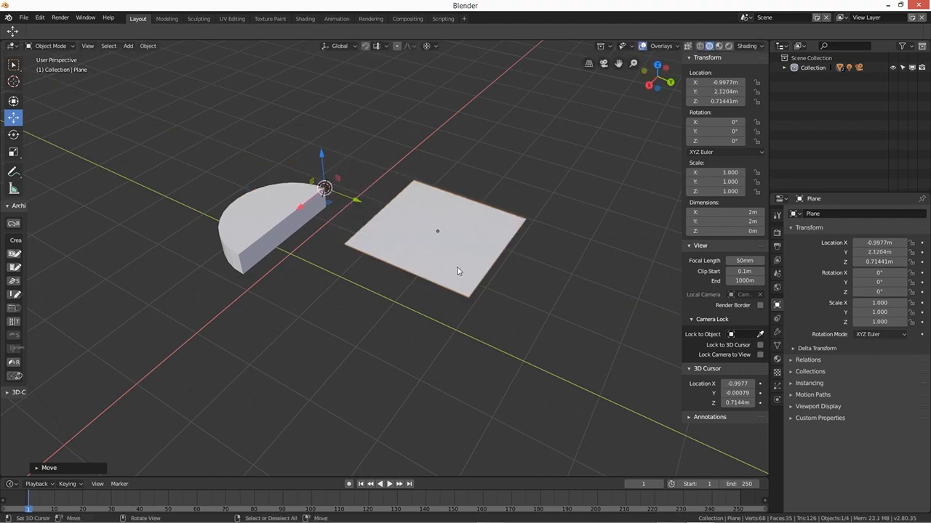
- Edit the plane's mesh and loop-cut it in both directions into an even grid of small faces
{"action": "key", "text": "Tab"}
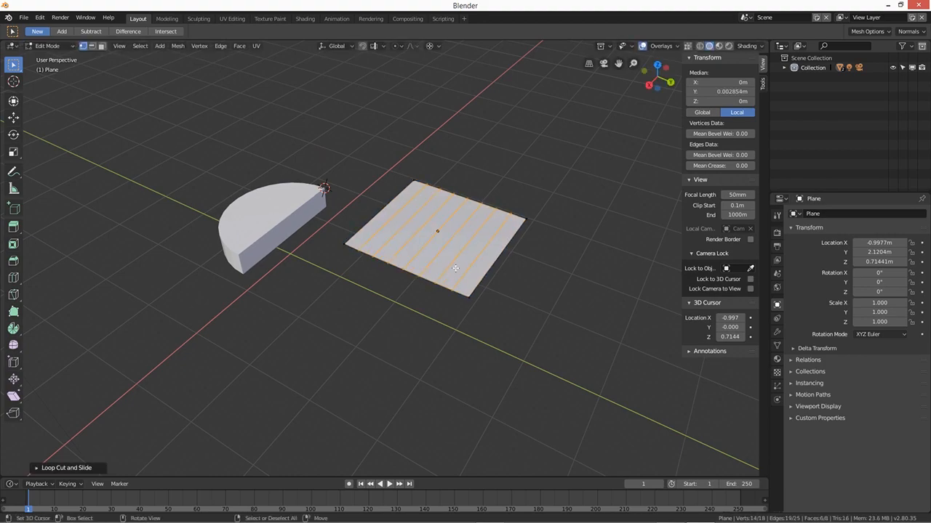
{"action": "scroll", "scroll_direction": "down", "scroll_amount": 3}
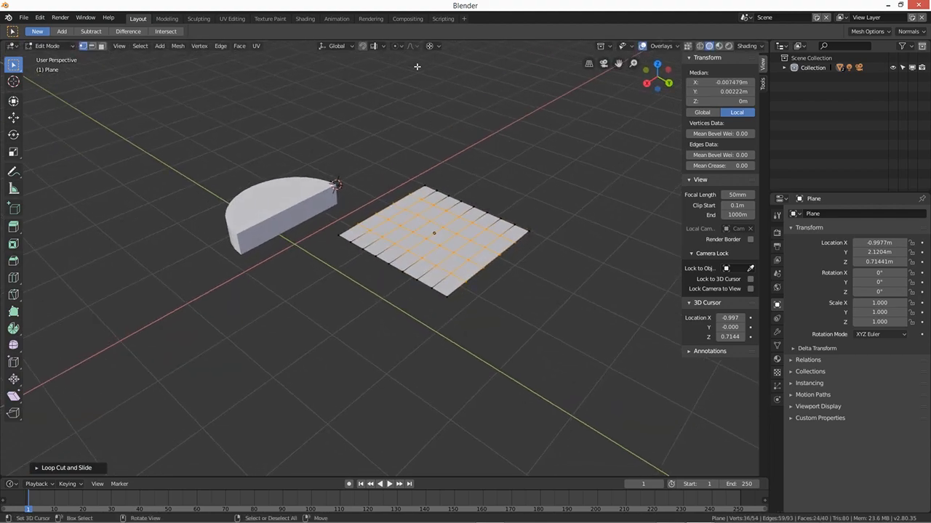
{"action": "left_click", "coordinate": [431, 45]}
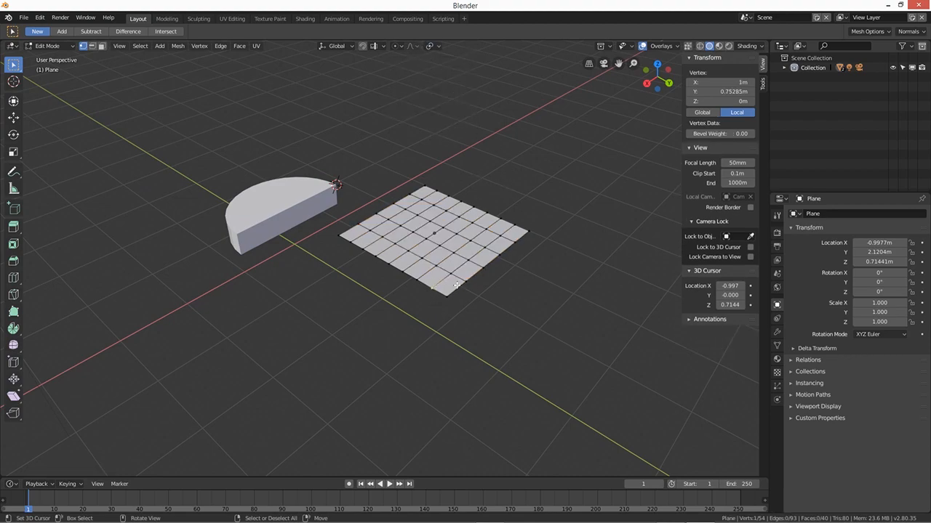
- Move individual near-edge vertices along Z so the edge becomes a jagged zigzag
{"action": "left_click", "coordinate": [9, 118]}
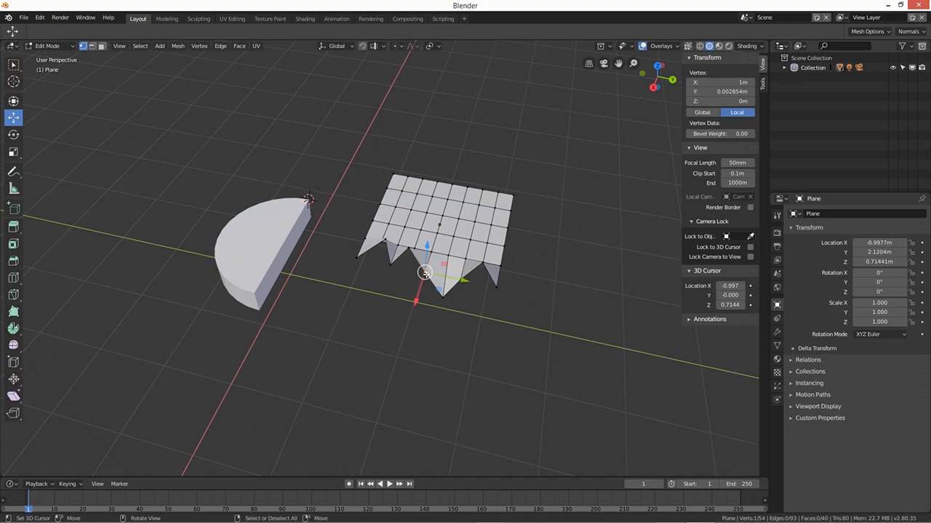
{"action": "mouse_move", "coordinate": [429, 270]}
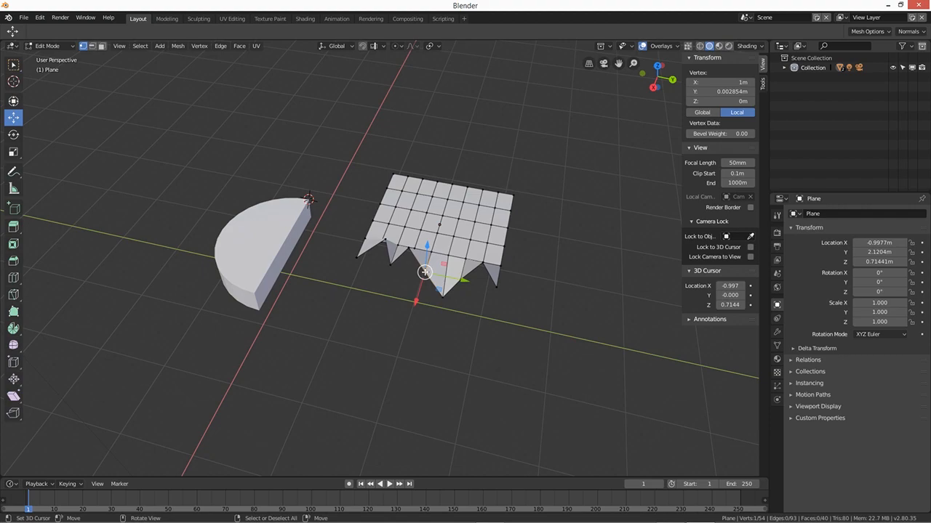
{"action": "mouse_move", "coordinate": [423, 274]}
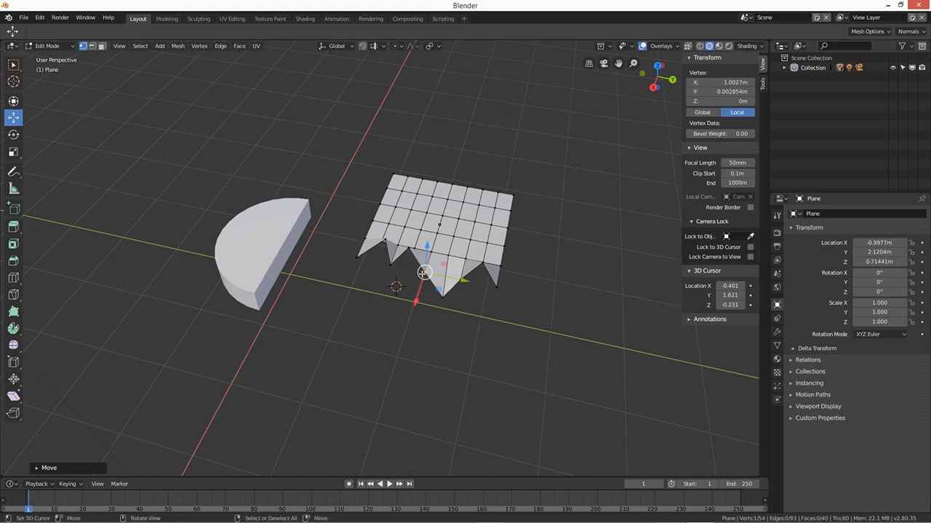
- Clear the selection, then select all displaced vertices along the jagged edge
{"action": "left_click", "coordinate": [422, 274]}
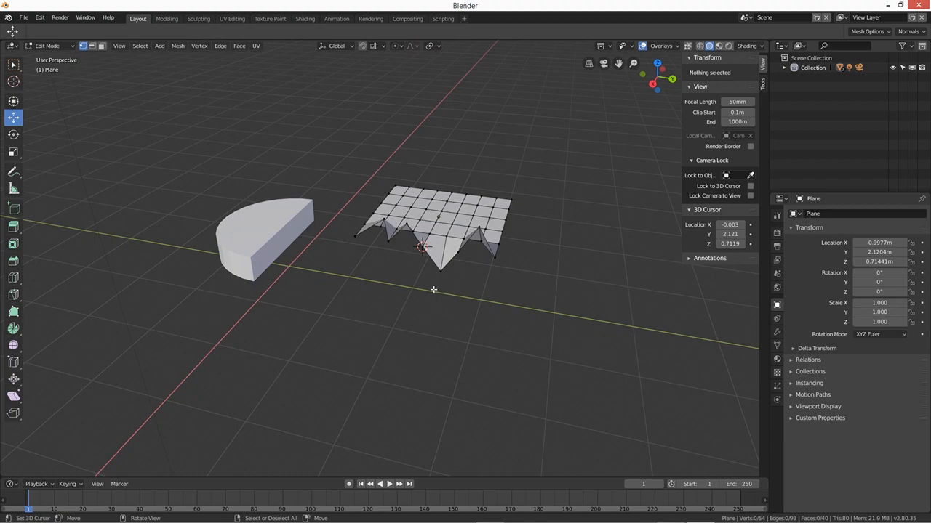
{"action": "mouse_move", "coordinate": [407, 287]}
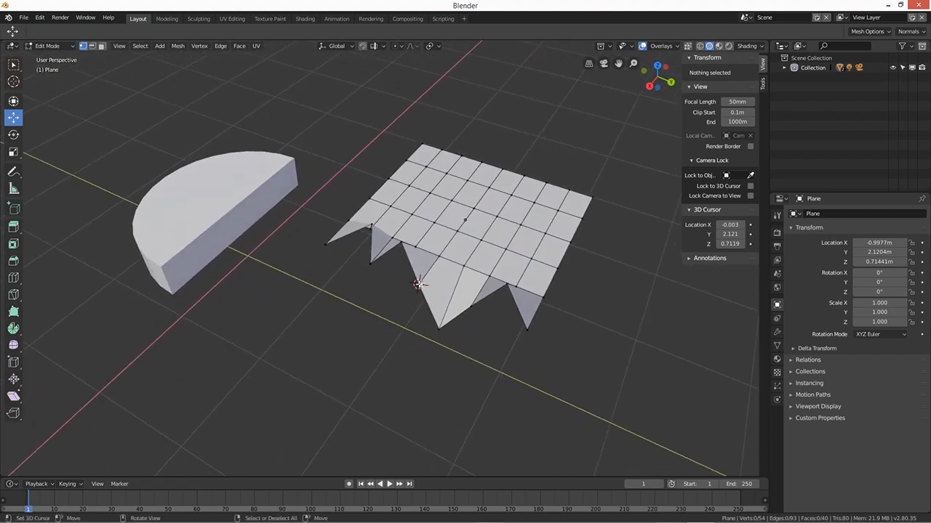
{"action": "mouse_move", "coordinate": [421, 125]}
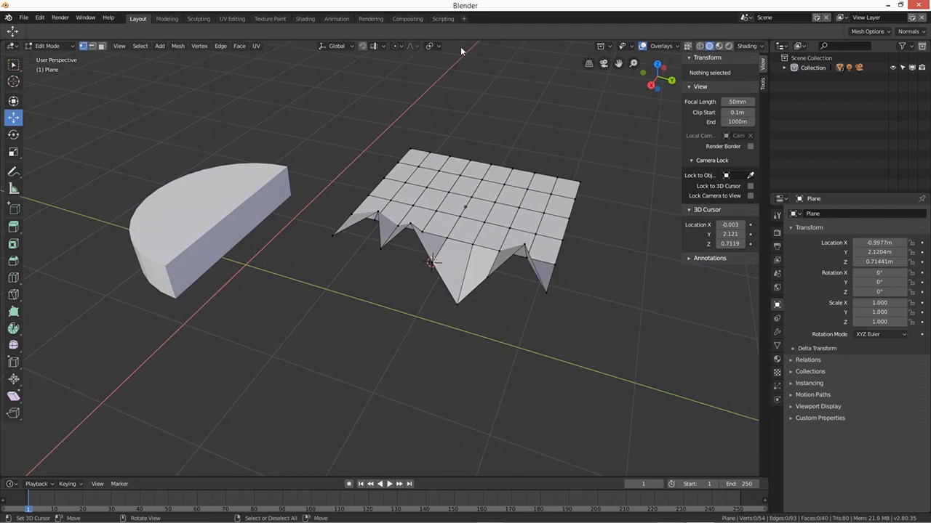
{"action": "left_click", "coordinate": [430, 45]}
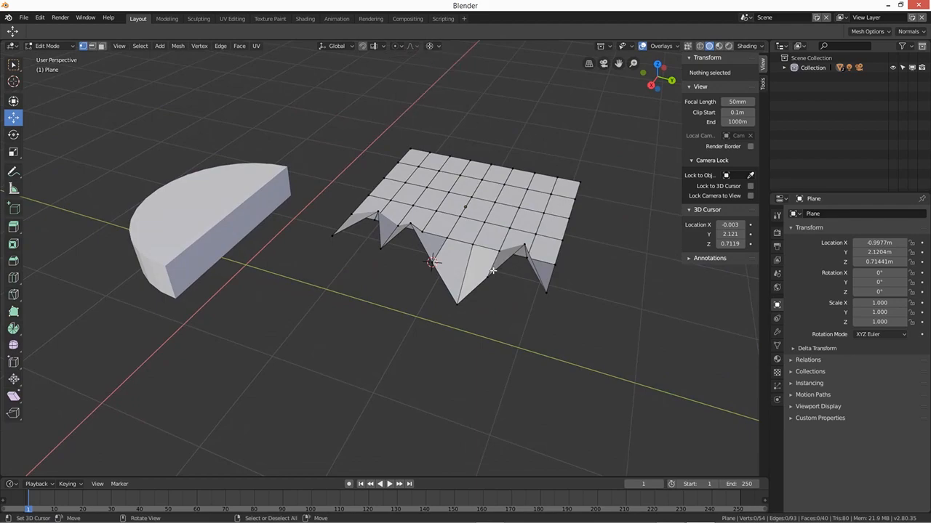
{"action": "mouse_move", "coordinate": [499, 292]}
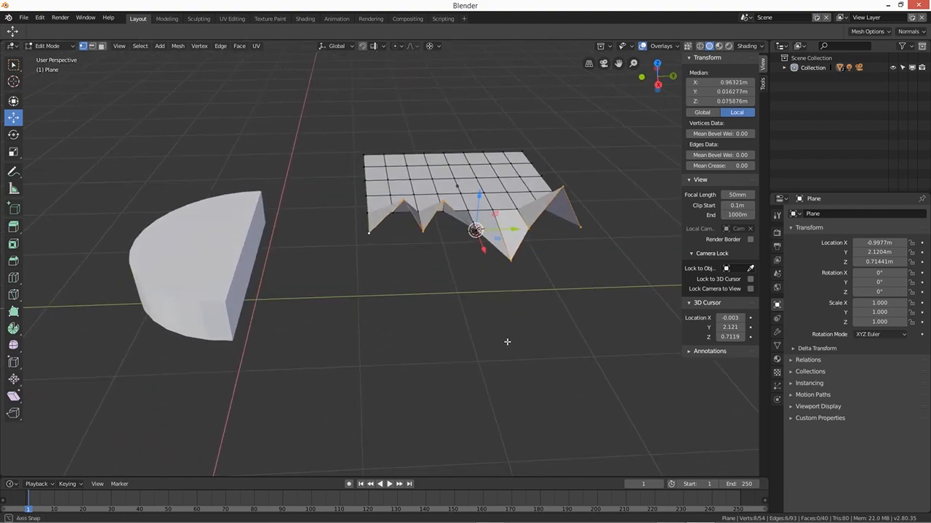
- Scale the jagged edge vertices to 0 along Z so they sit level with the plane
{"action": "left_click_drag", "start_coordinate": [506, 343], "coordinate": [449, 340]}
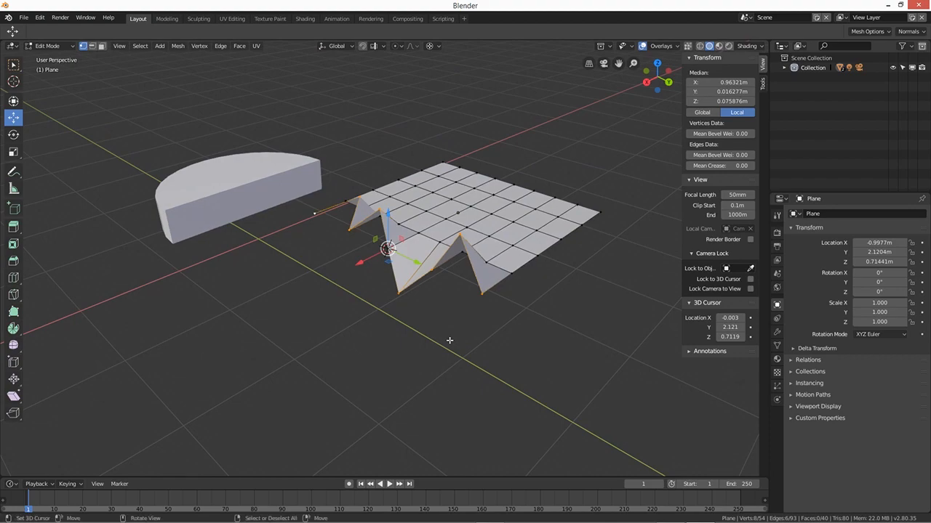
{"action": "mouse_move", "coordinate": [590, 114]}
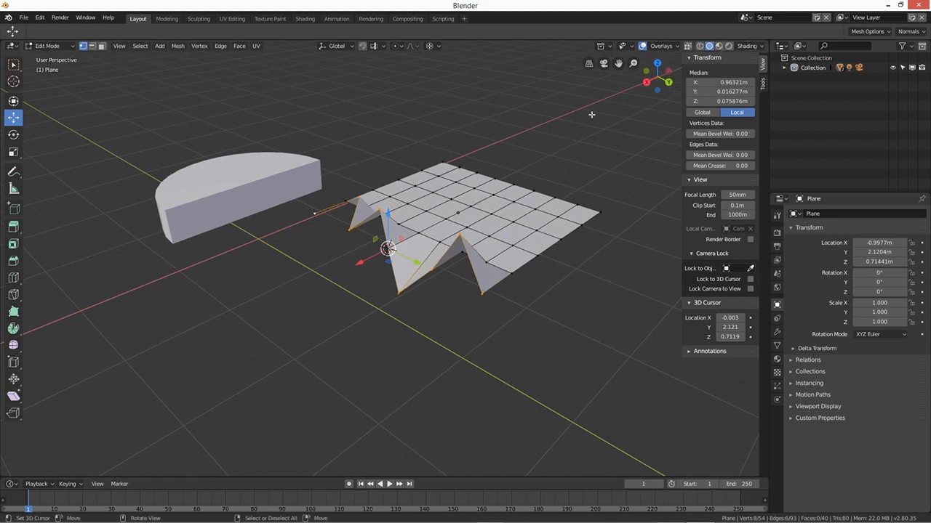
{"action": "mouse_move", "coordinate": [449, 294]}
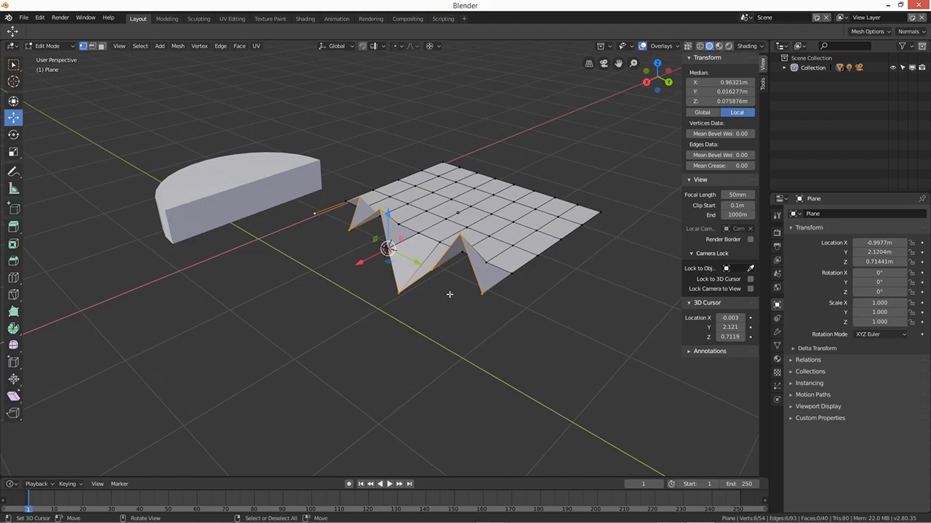
{"action": "key", "text": "s"}
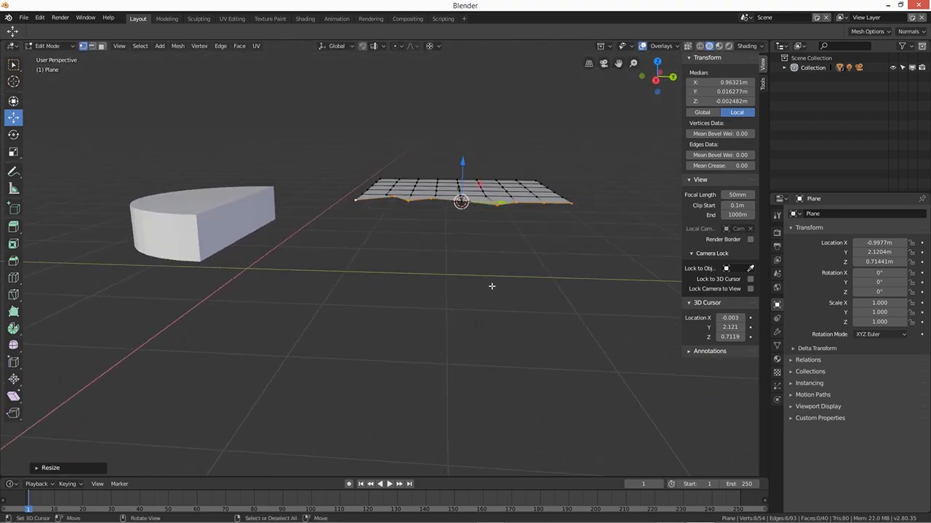
{"action": "left_click_drag", "start_coordinate": [492, 287], "coordinate": [450, 305]}
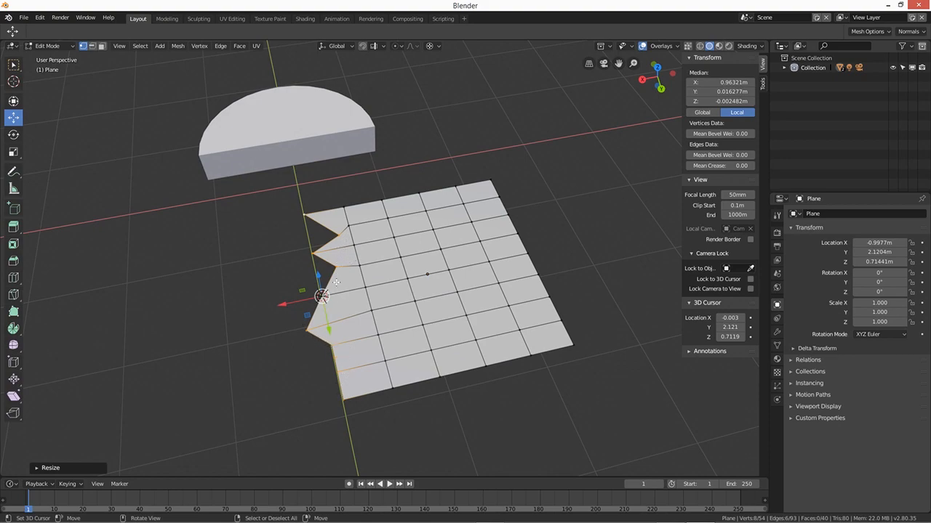
{"action": "mouse_move", "coordinate": [352, 323]}
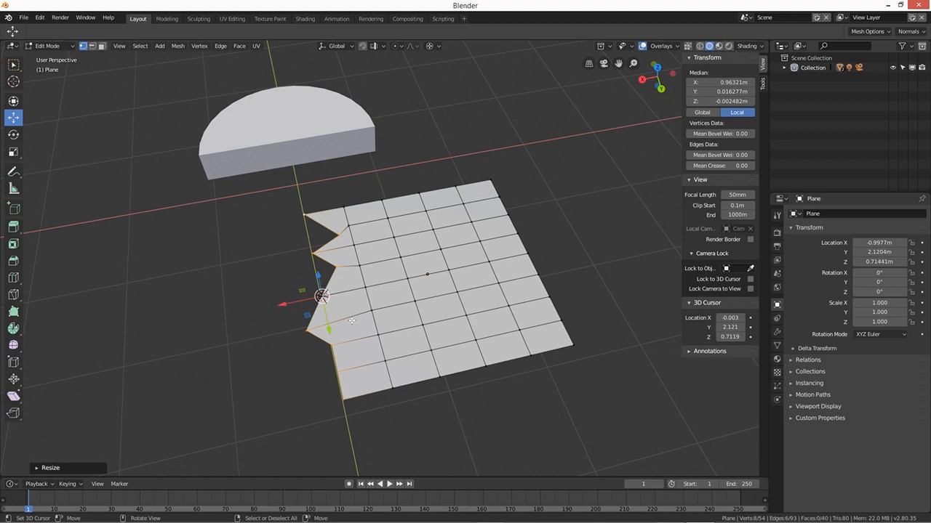
- Scale the same vertices to 0 along X so the edge forms one straight line
{"action": "key", "text": "s"}
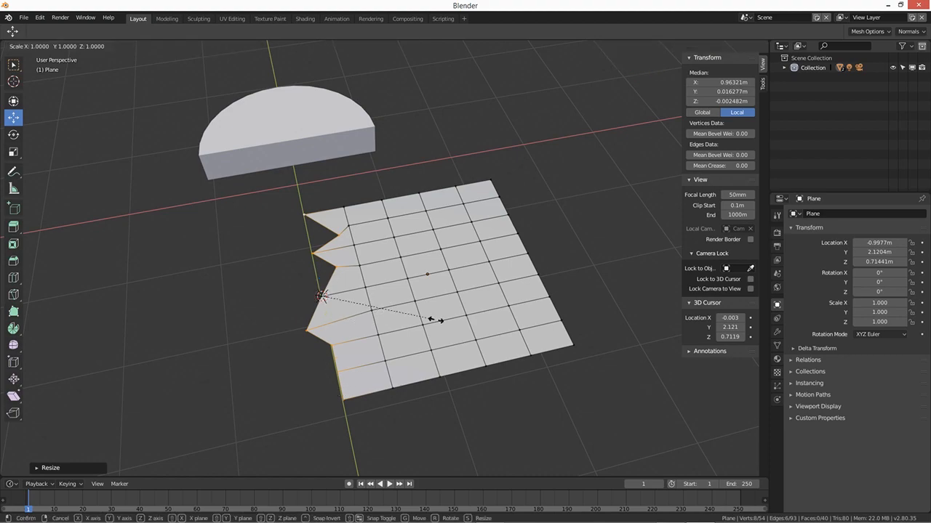
{"action": "key", "text": "x"}
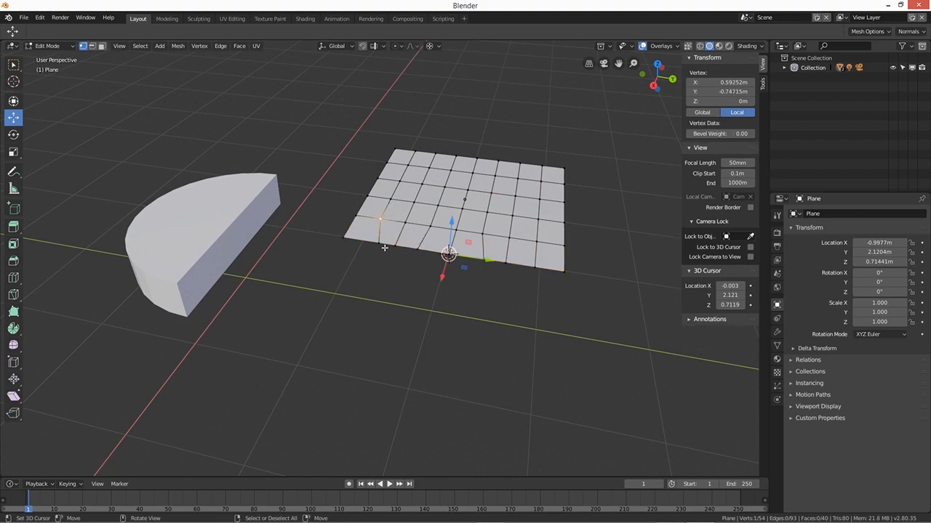
- Select a vertex on the plane's near edge and snap the 3D cursor to it with Shift+S
{"action": "left_click", "coordinate": [378, 216]}
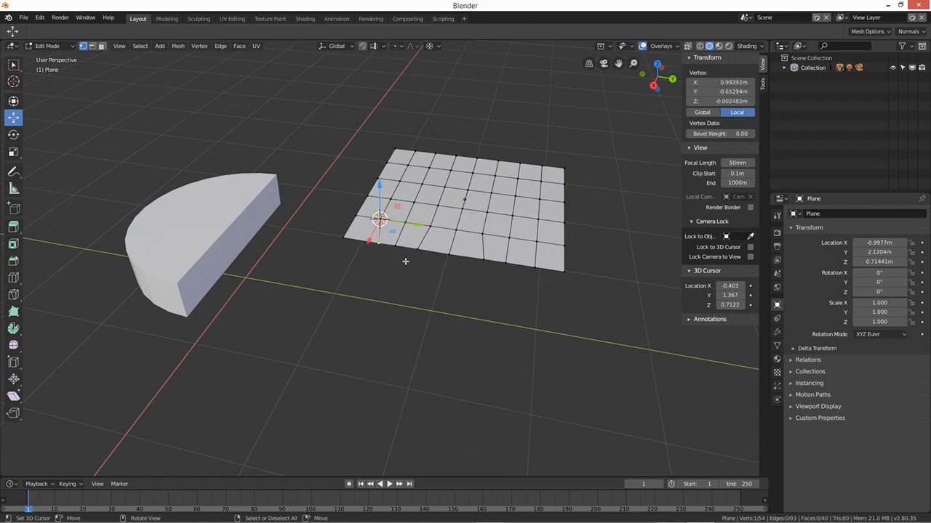
{"action": "key", "text": "s"}
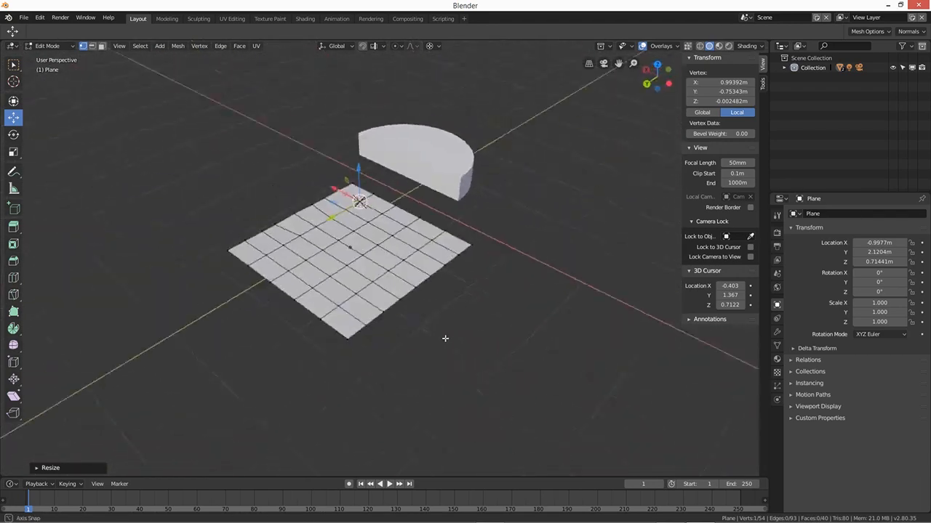
{"action": "left_click_drag", "start_coordinate": [445, 337], "coordinate": [497, 337]}
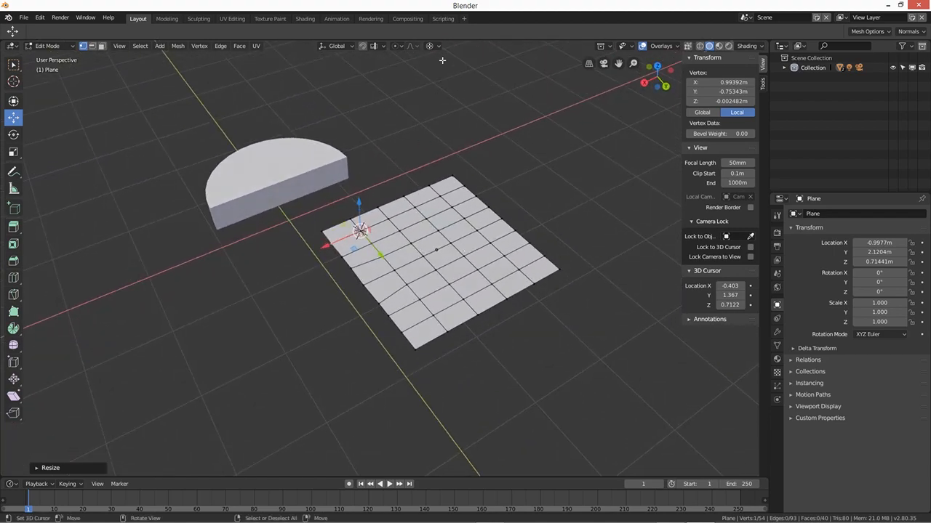
{"action": "left_click", "coordinate": [427, 45]}
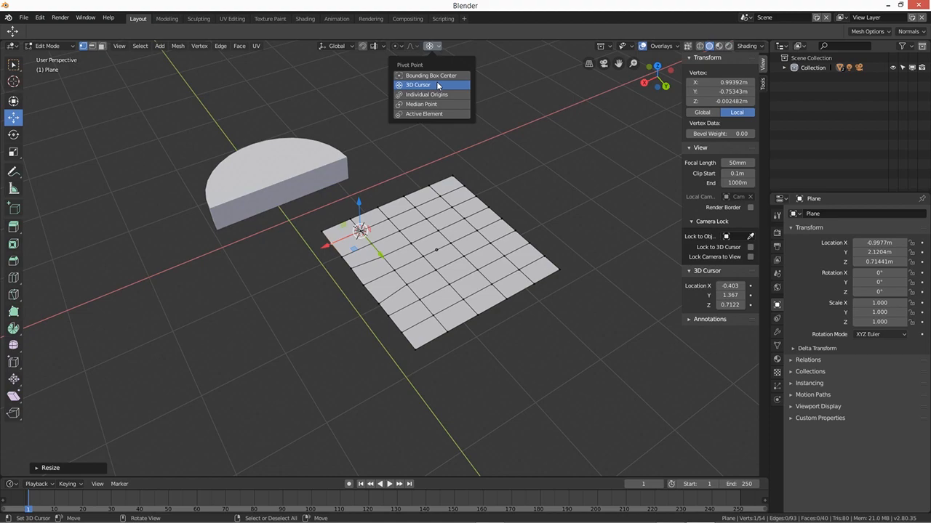
{"action": "left_click", "coordinate": [419, 84]}
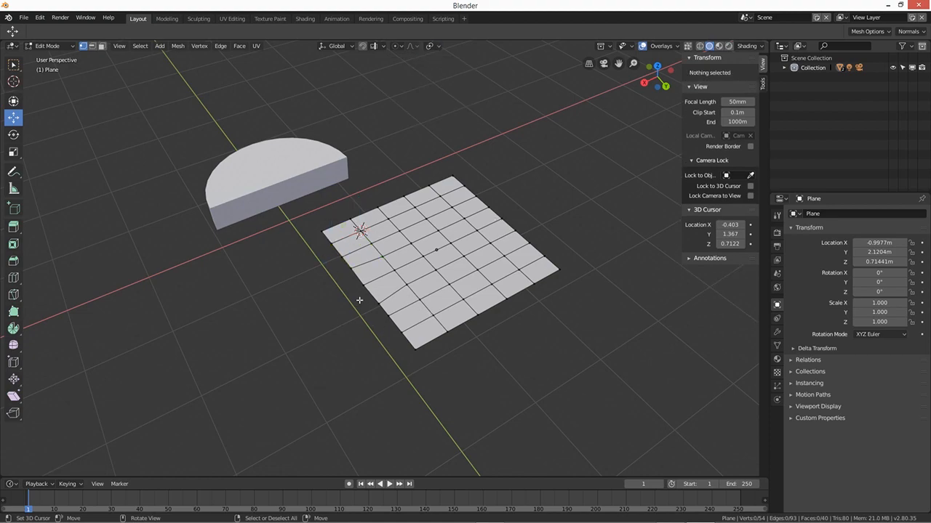
{"action": "left_click", "coordinate": [439, 45]}
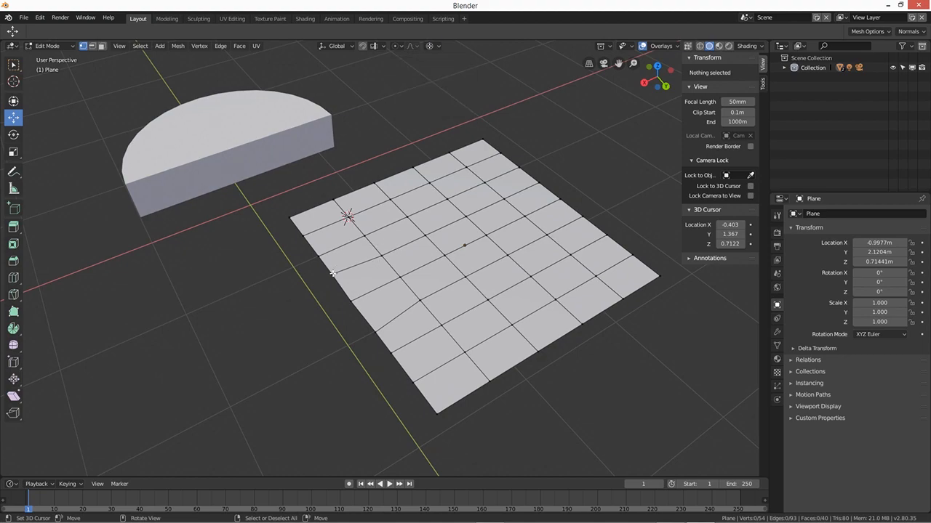
{"action": "left_click", "coordinate": [349, 217]}
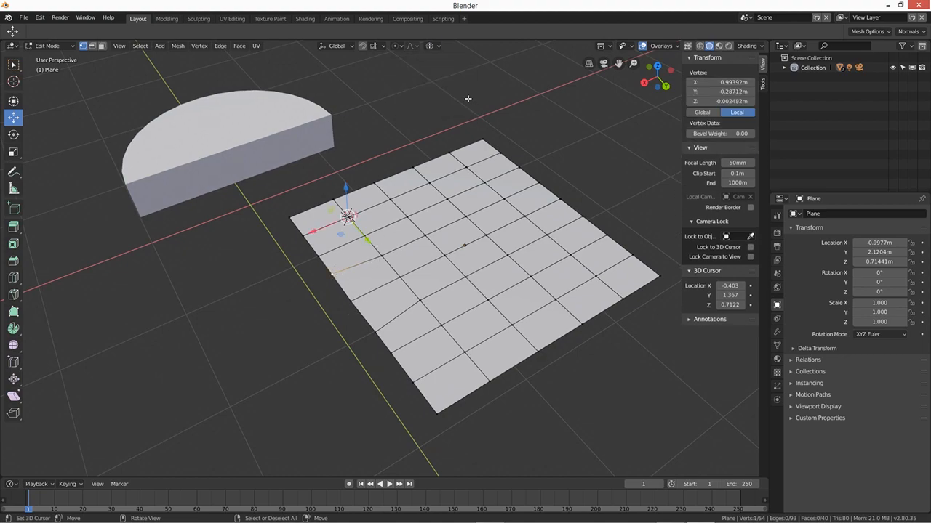
{"action": "left_click", "coordinate": [428, 45]}
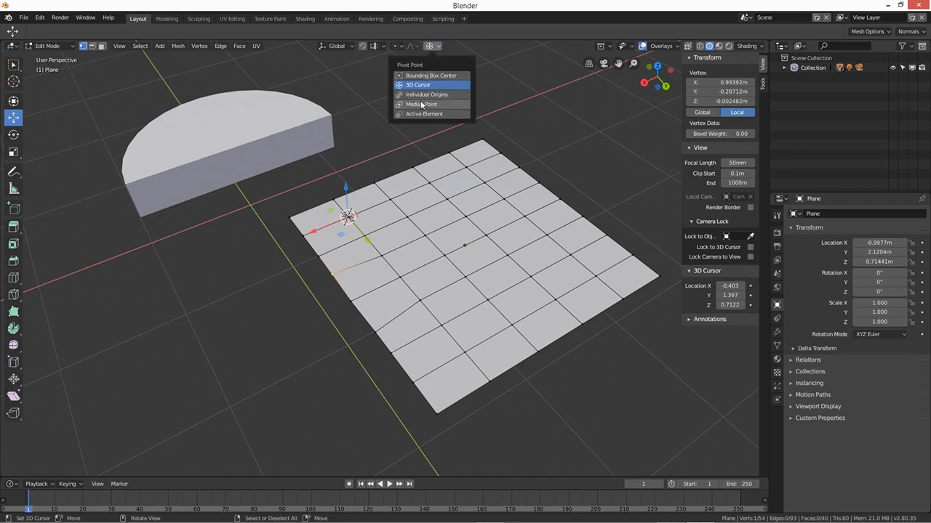
{"action": "left_click", "coordinate": [418, 84]}
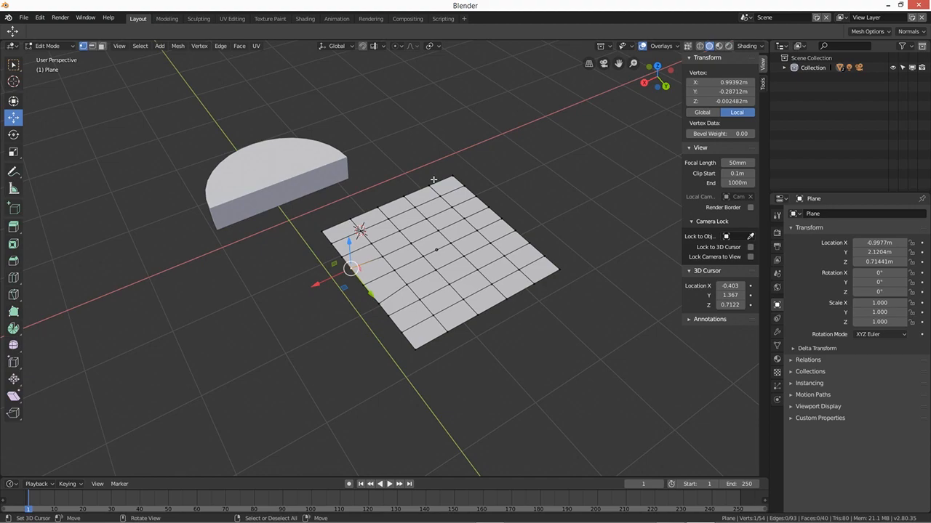
{"action": "mouse_move", "coordinate": [429, 180]}
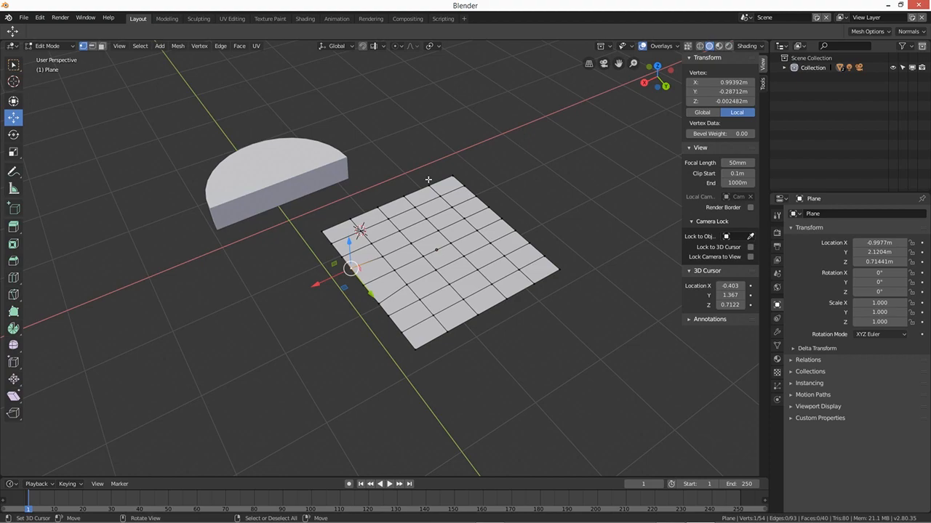